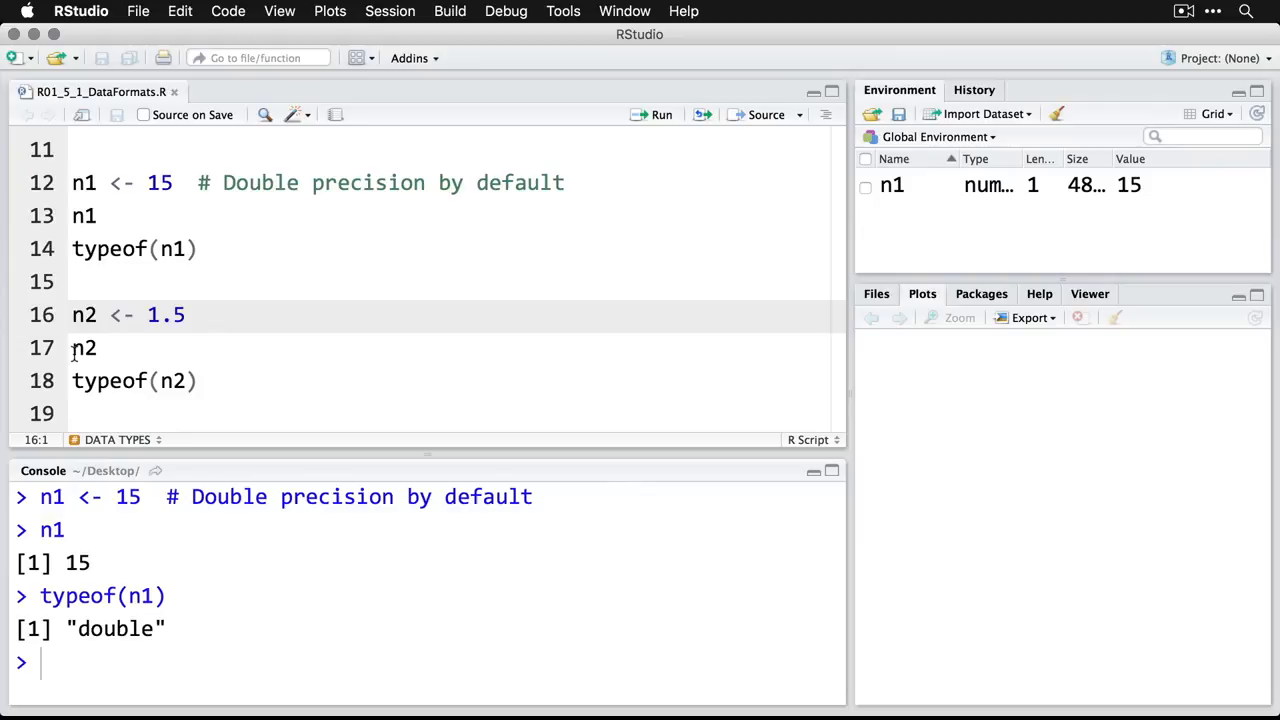
Run the n2 double and c1, c2 character examples with their typeof() checks
key("cmd+enter")
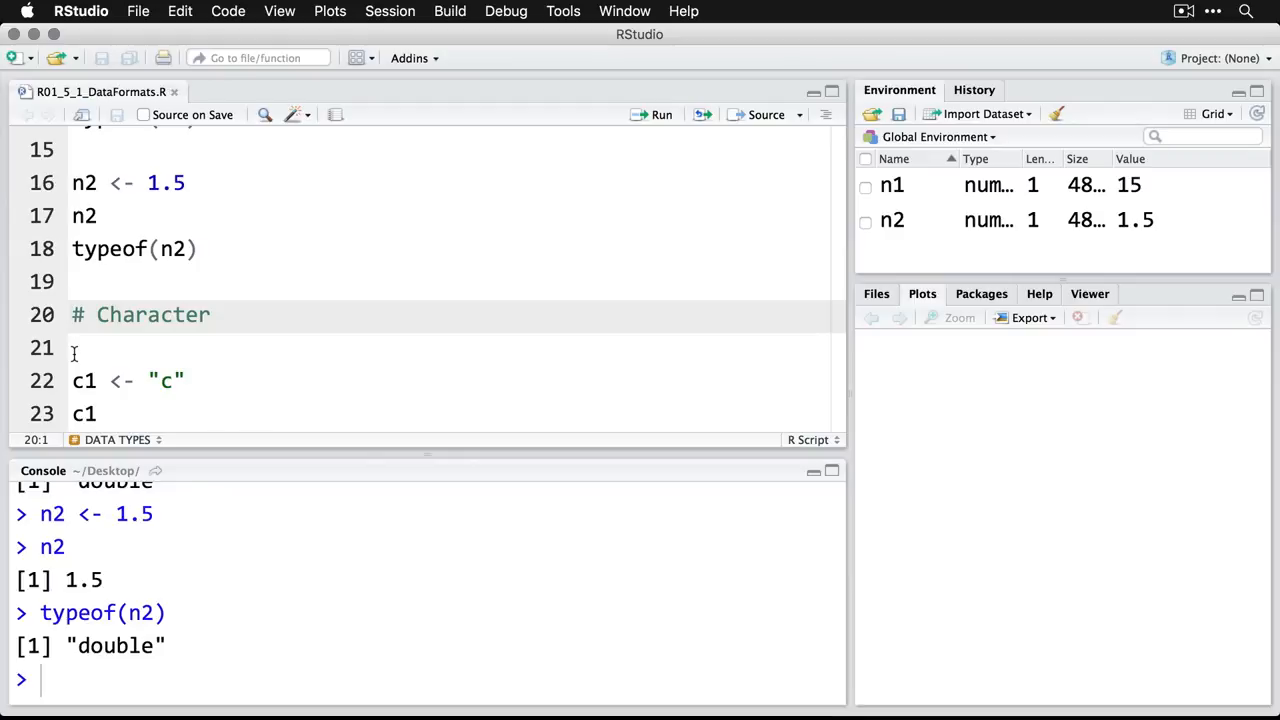
scroll("down", 3)
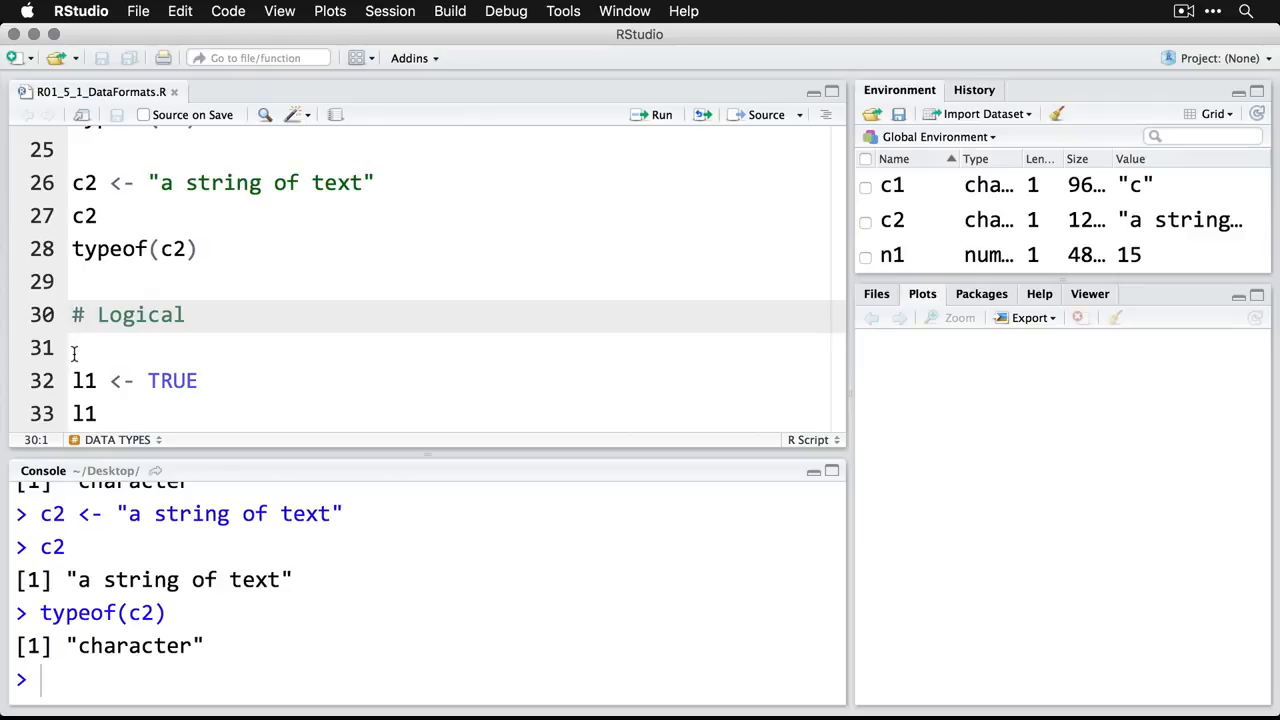
Run lines 32–38 to create l1 as TRUE and l2 as FALSE, typed logical
scroll("down", 3)
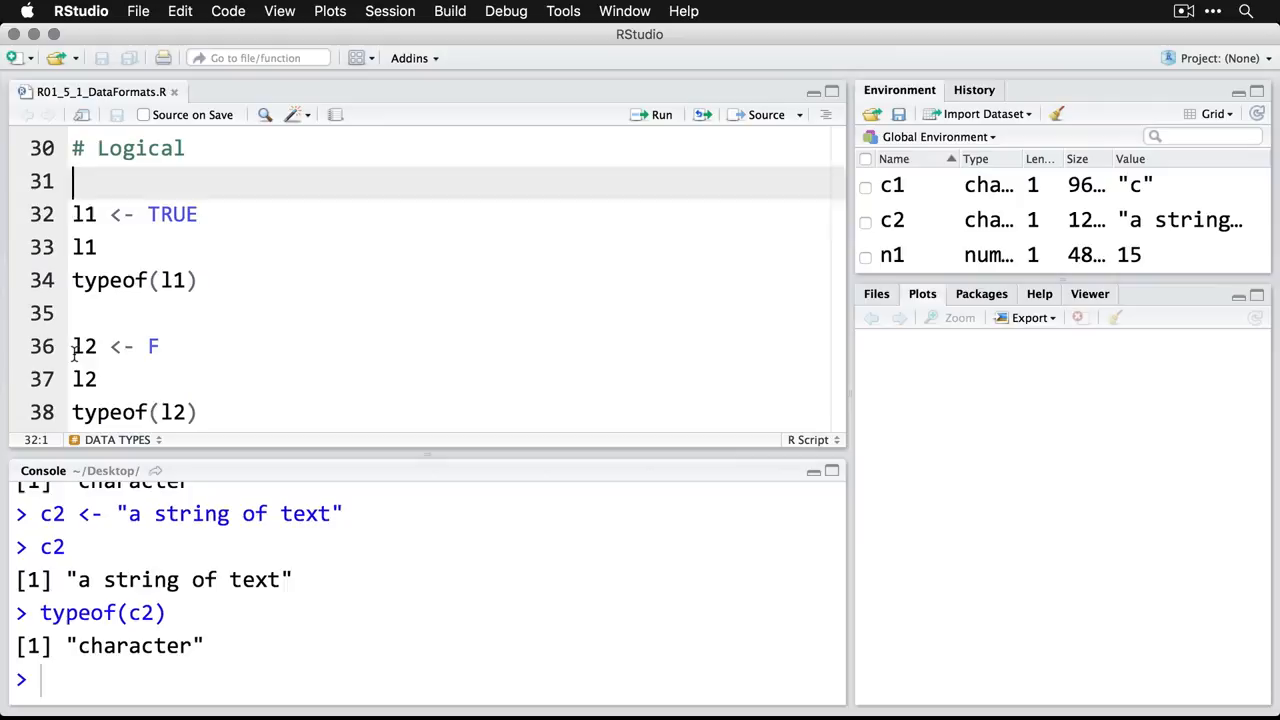
left_click(73, 214)
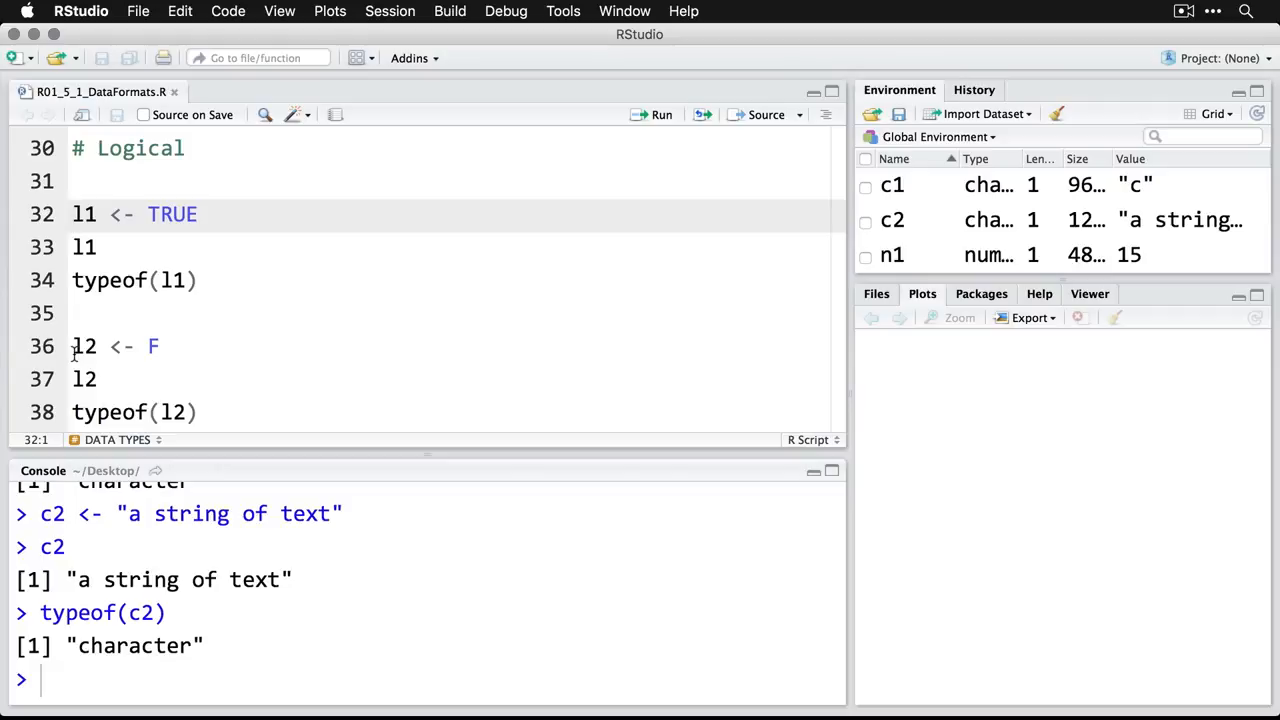
left_click(661, 114)
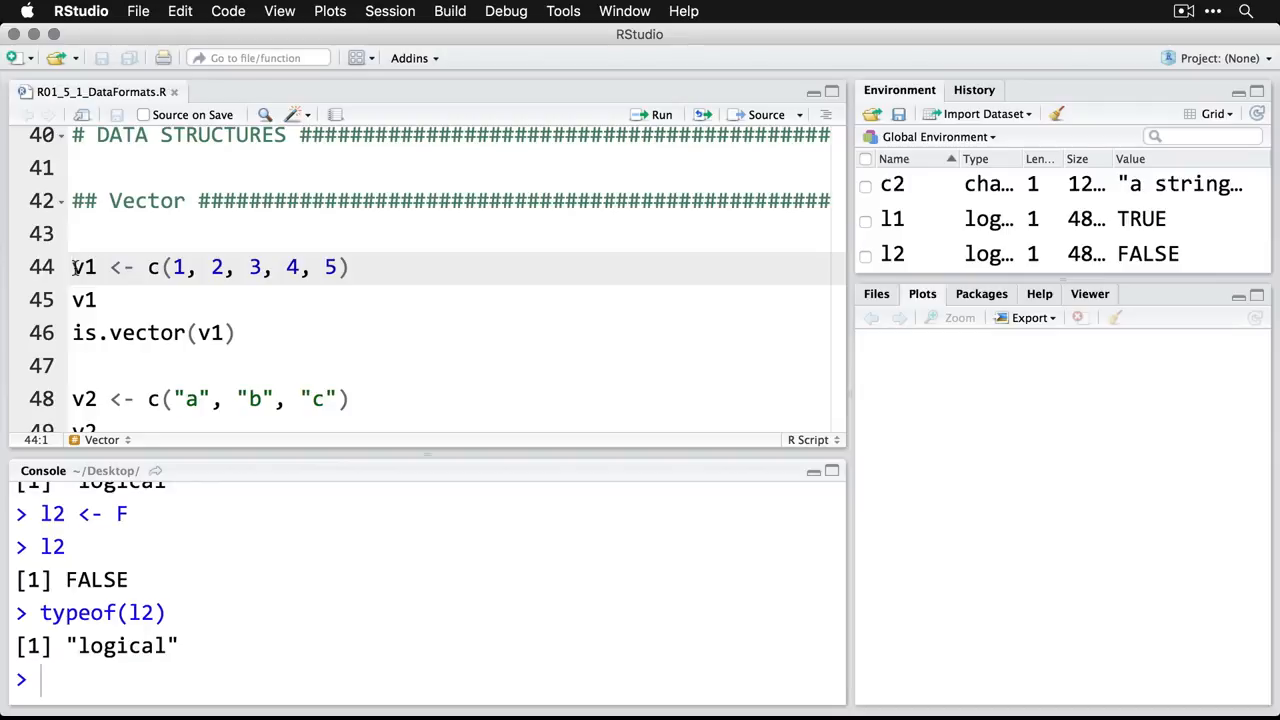
Run the c() lines creating v1, v2 and v3 and check each with is.vector()
left_click(158, 267)
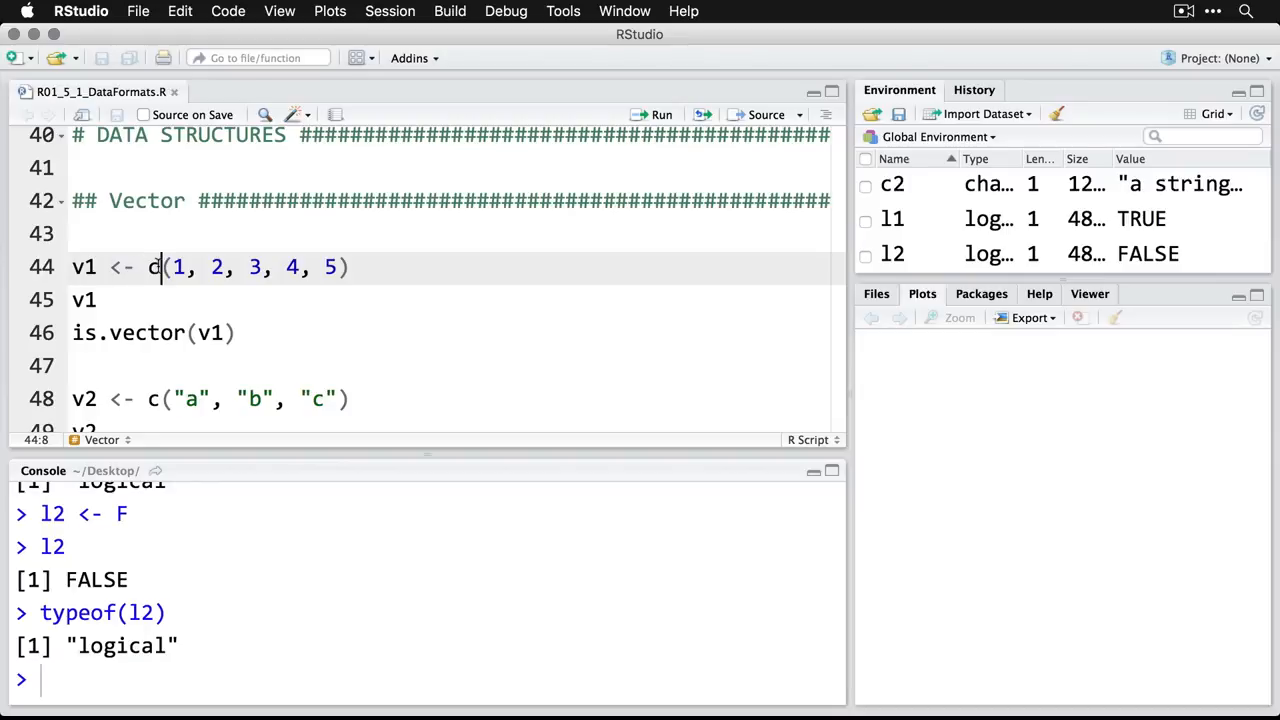
double_click(151, 267)
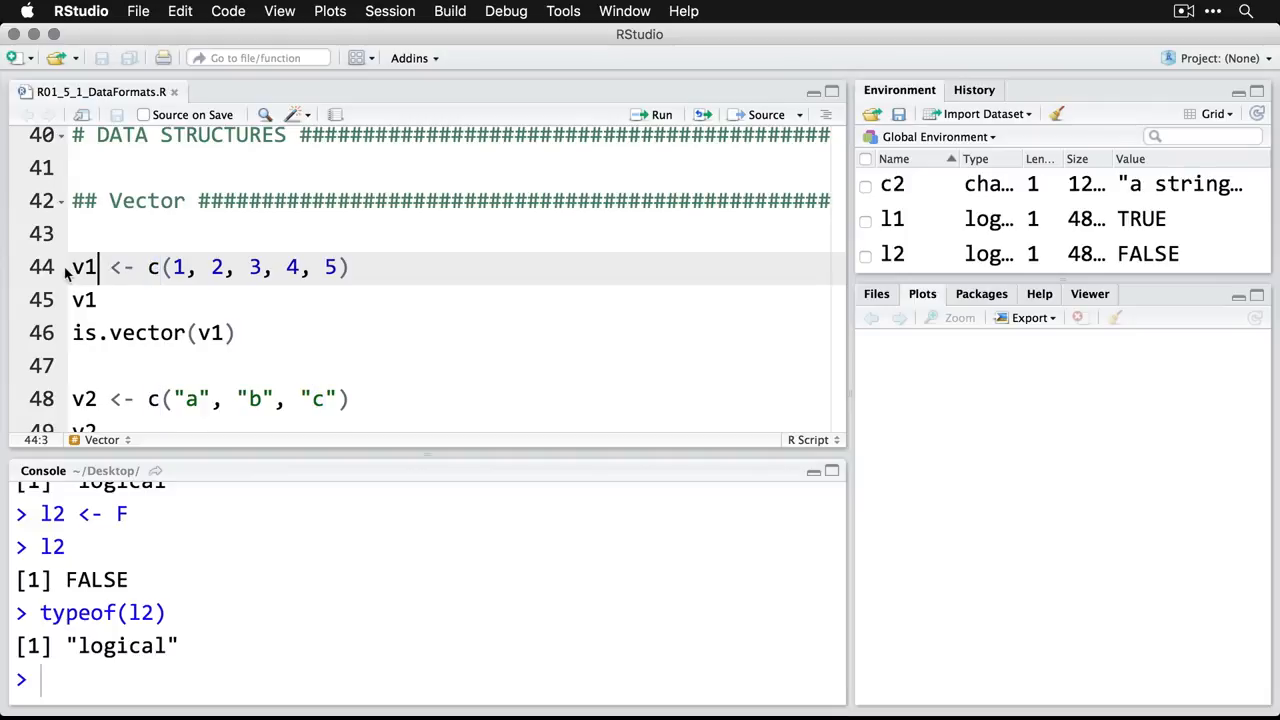
left_click(72, 267)
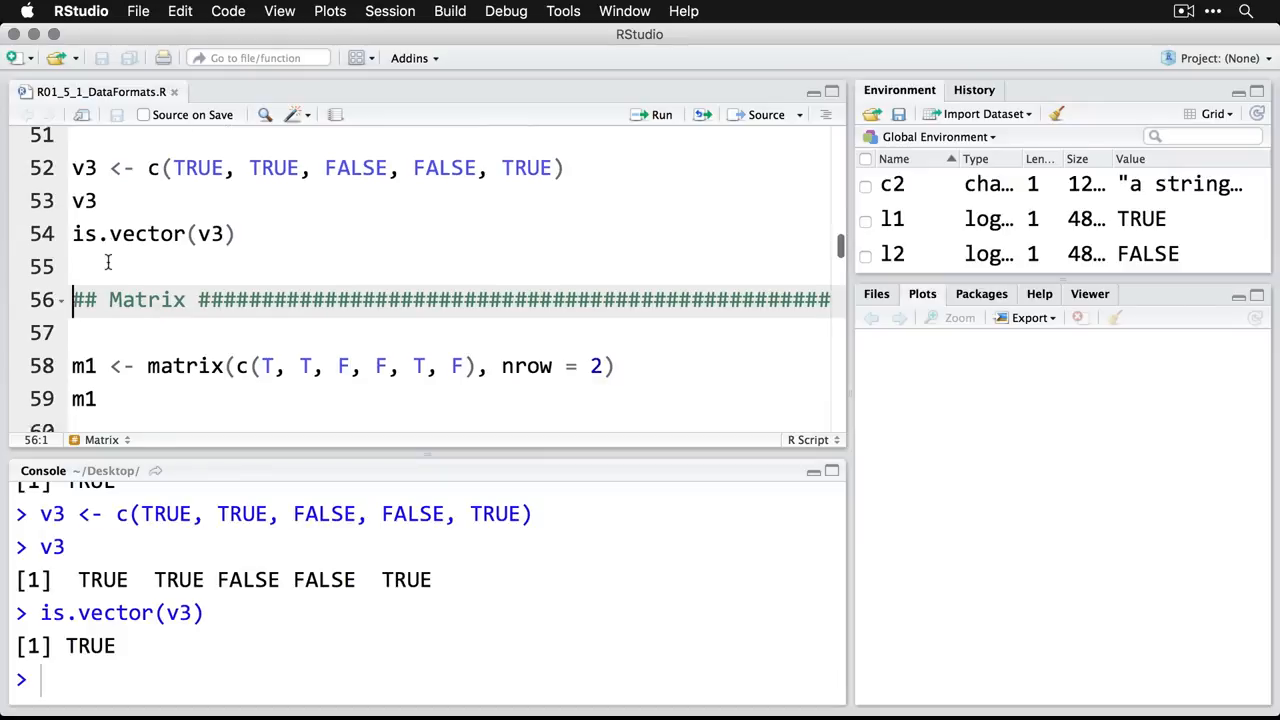
Run the matrix() lines 58–65 building logical m1 and 2-by-2 character m2, printing m2
scroll("down", 3)
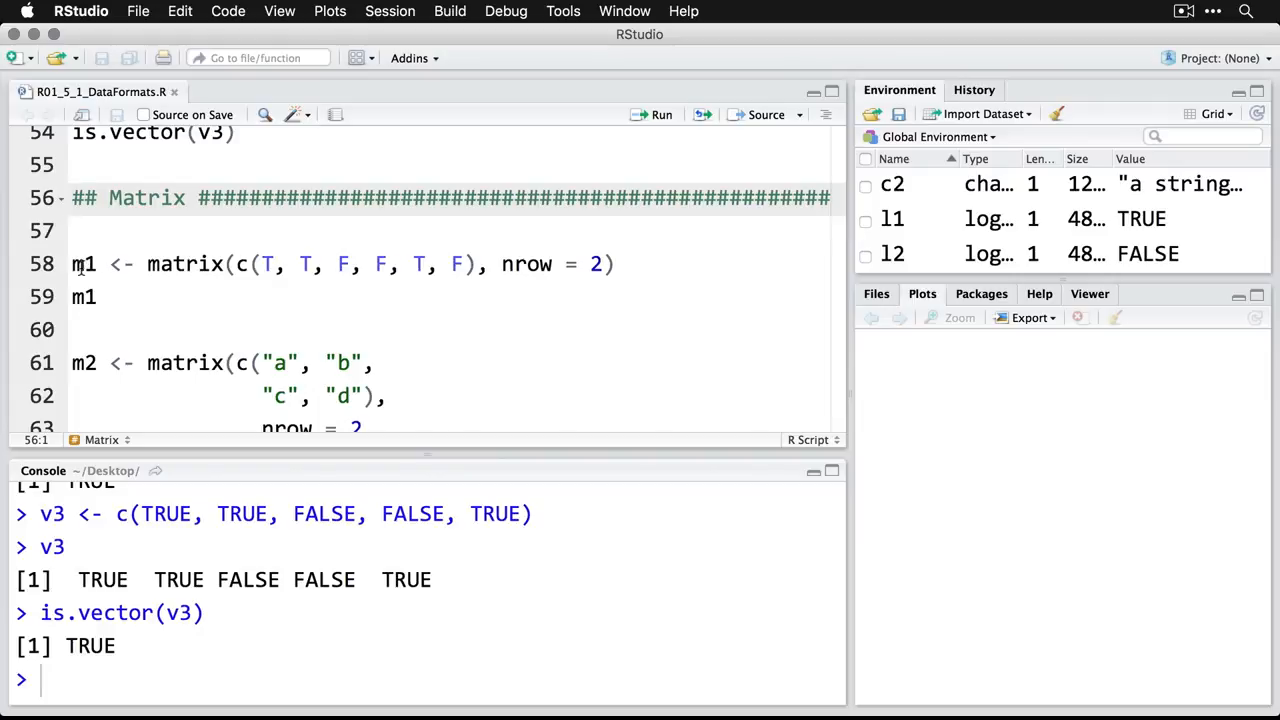
double_click(185, 264)
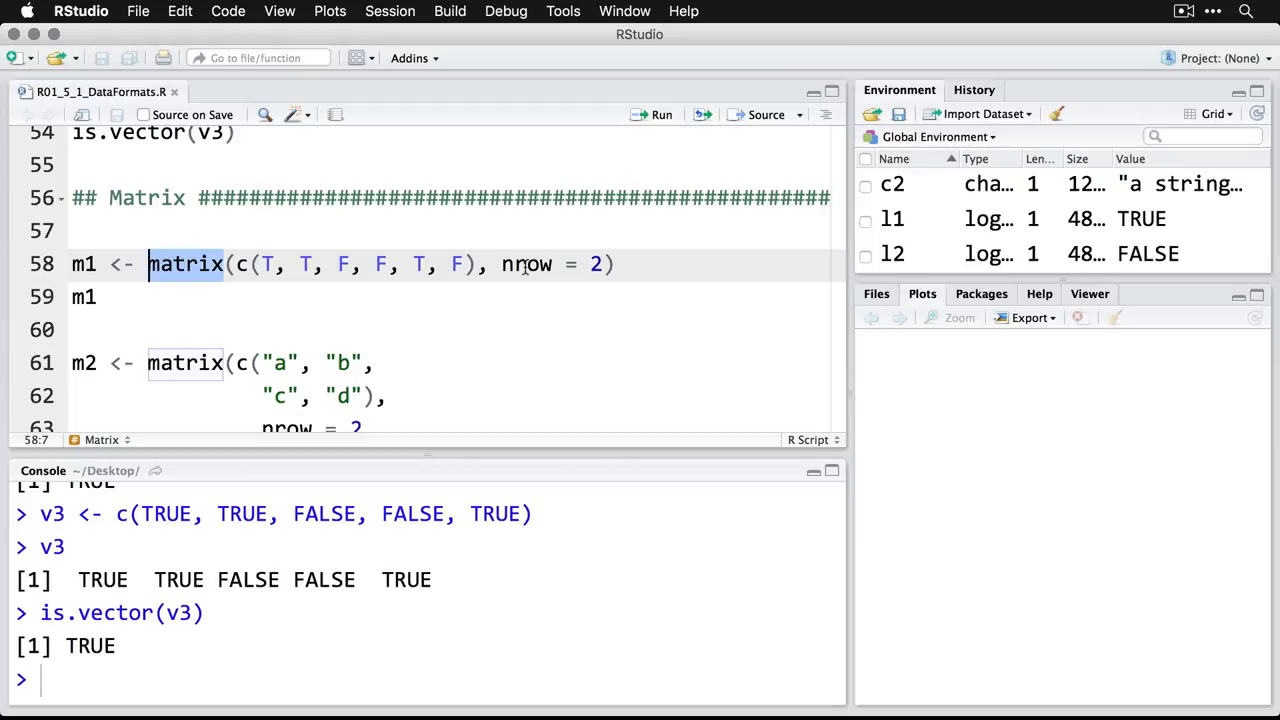
double_click(526, 264)
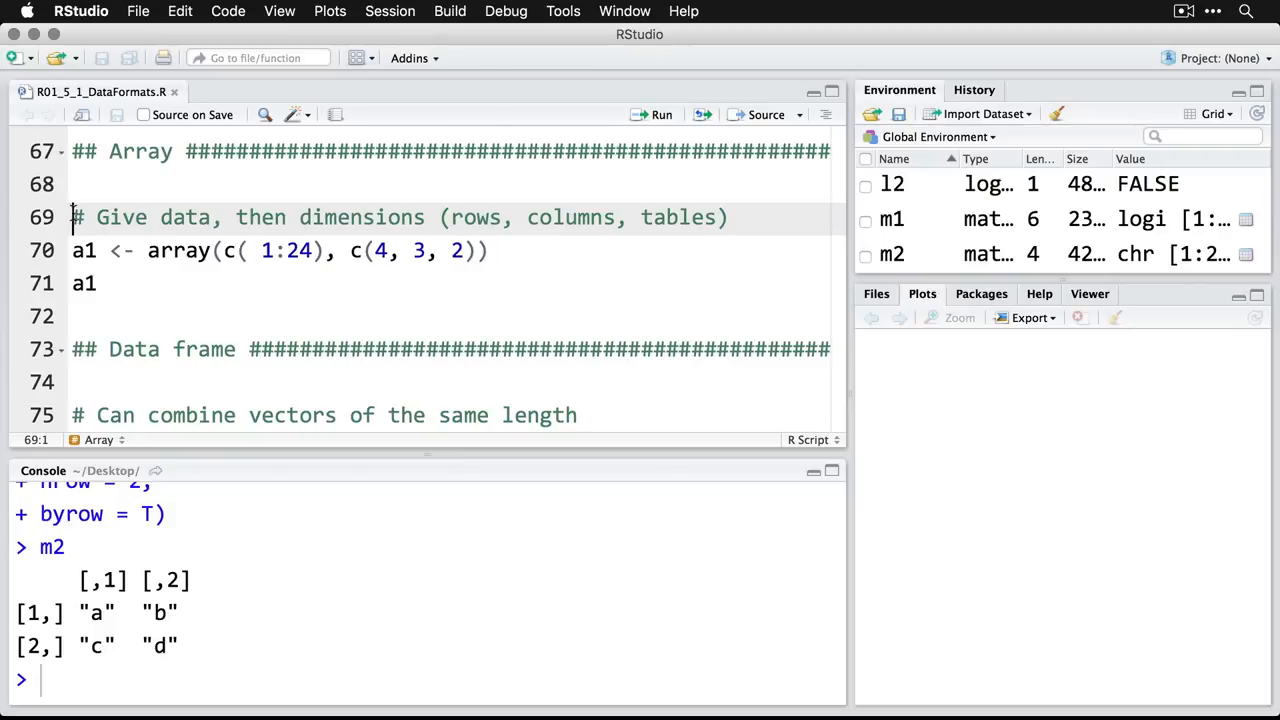
Run lines 70–71 to print a1 as two 4-by-3 layers of 1 to 24
left_click(313, 250)
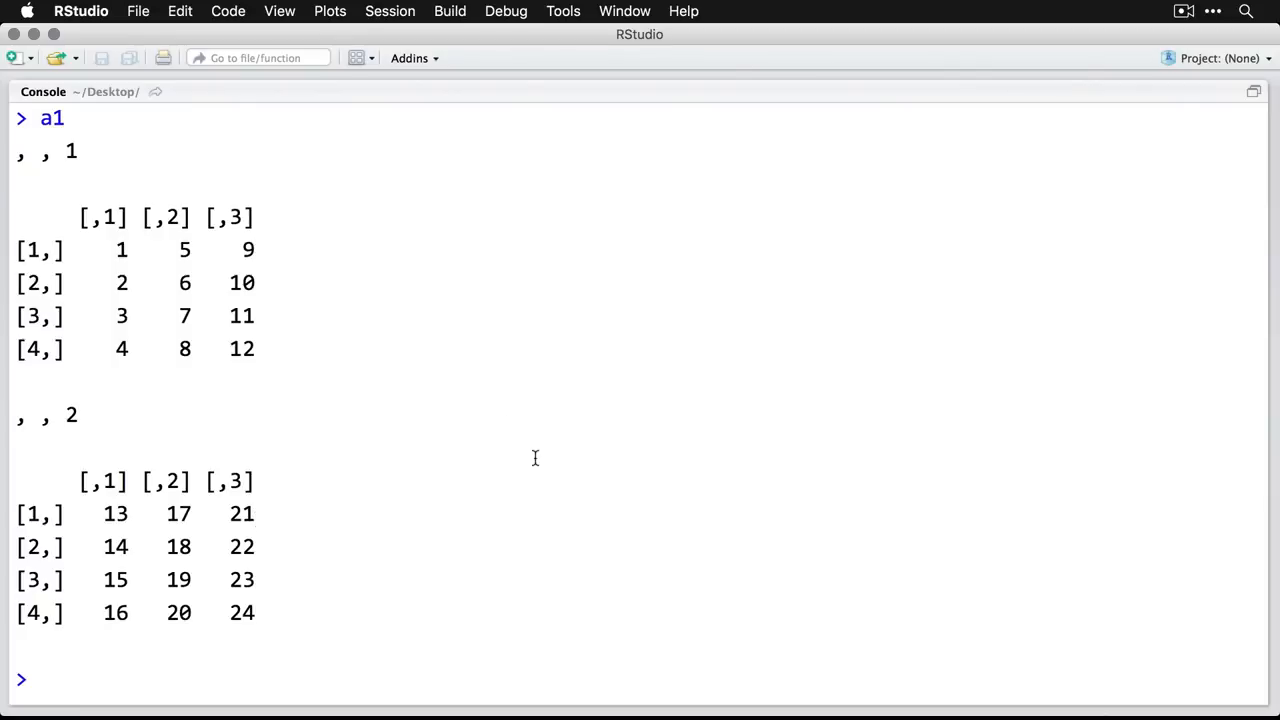
mouse_move(79, 151)
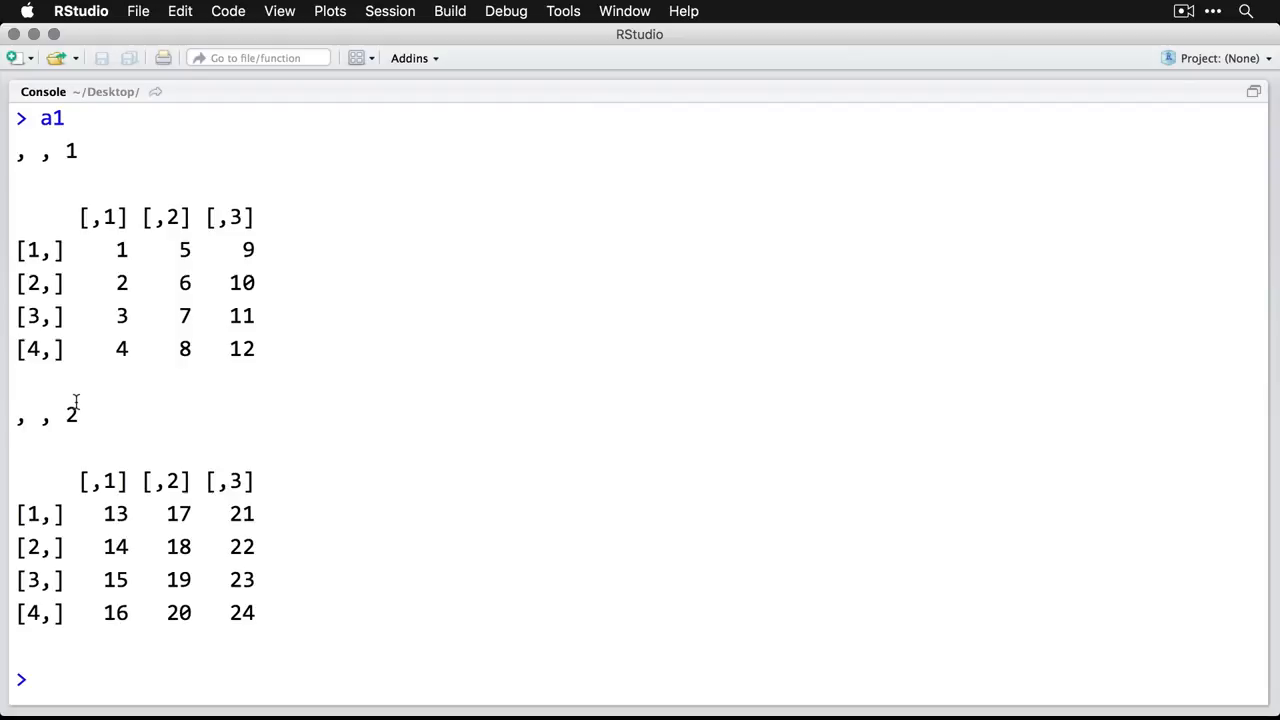
mouse_move(350, 463)
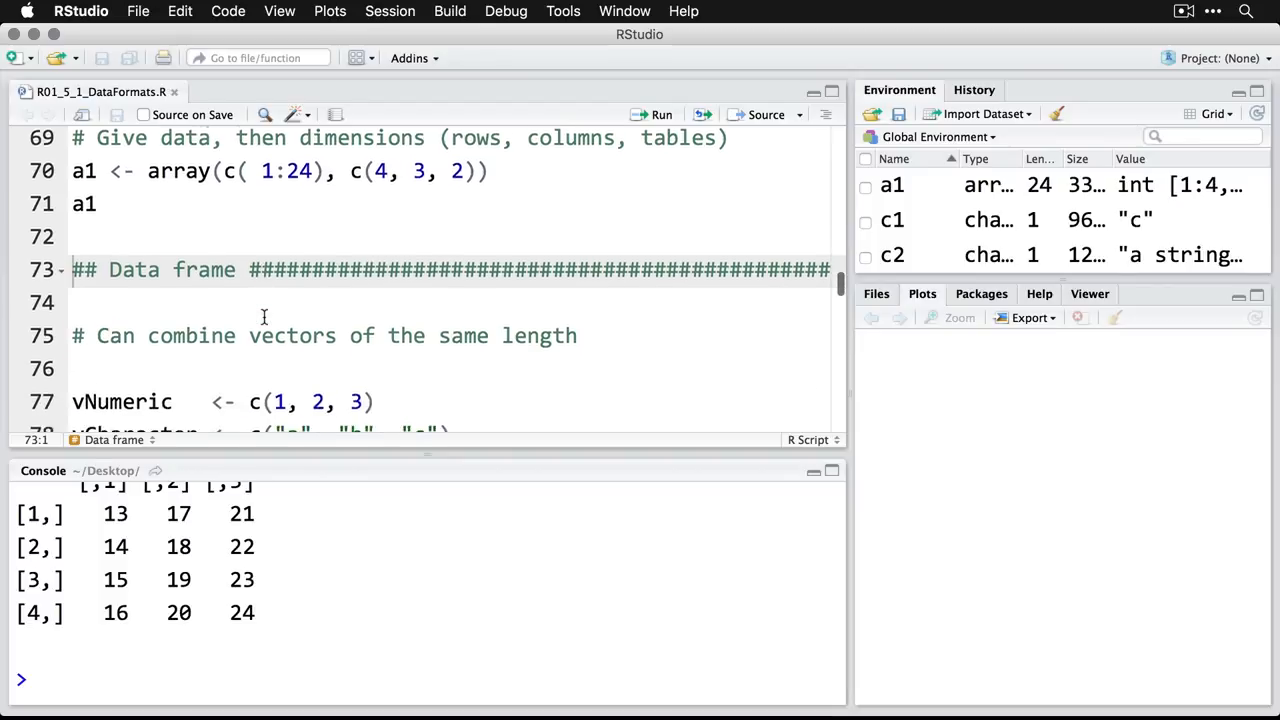
Print the cbind character matrix dfa, then create and print data frame df
scroll("down", 3)
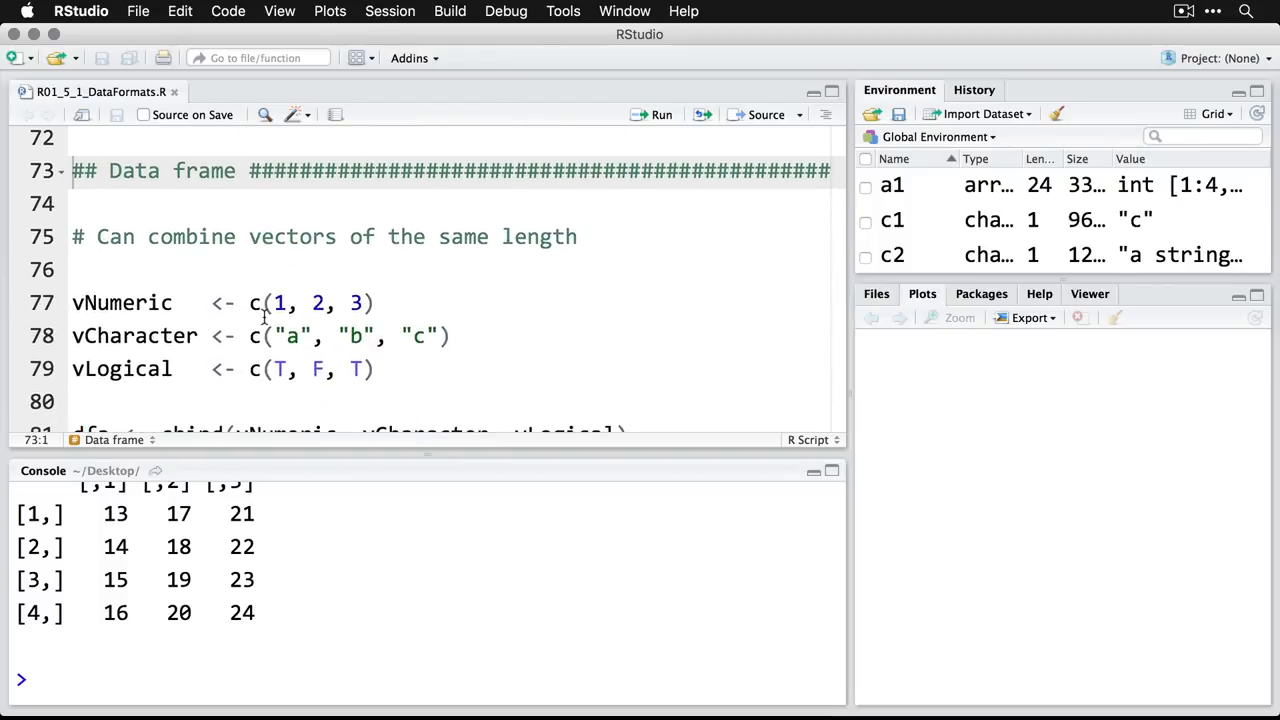
mouse_move(121, 247)
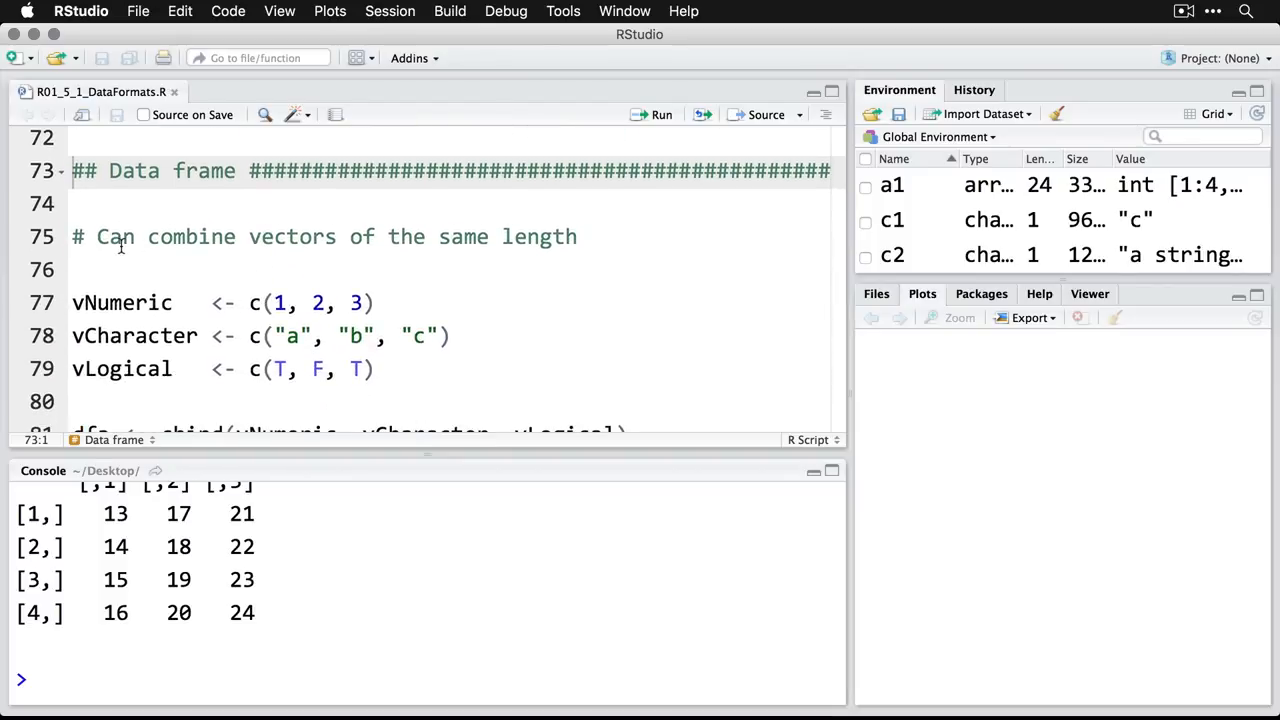
scroll("down", 3)
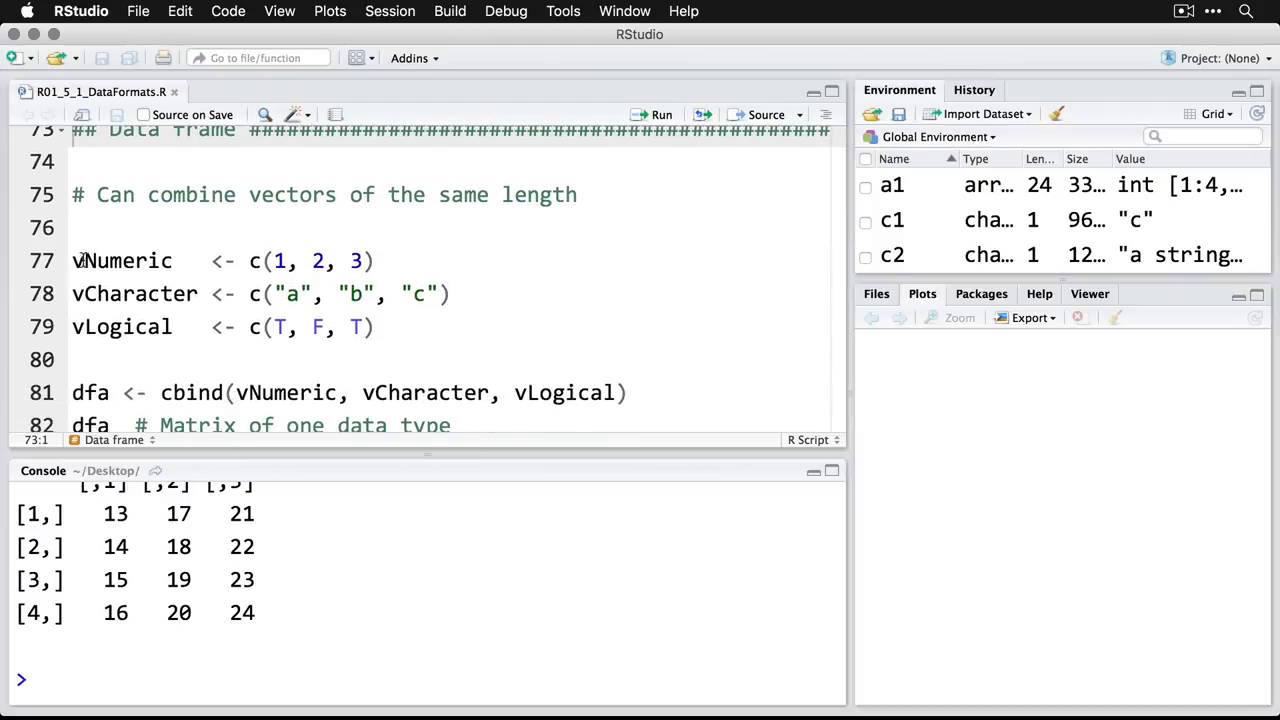
left_click(75, 261)
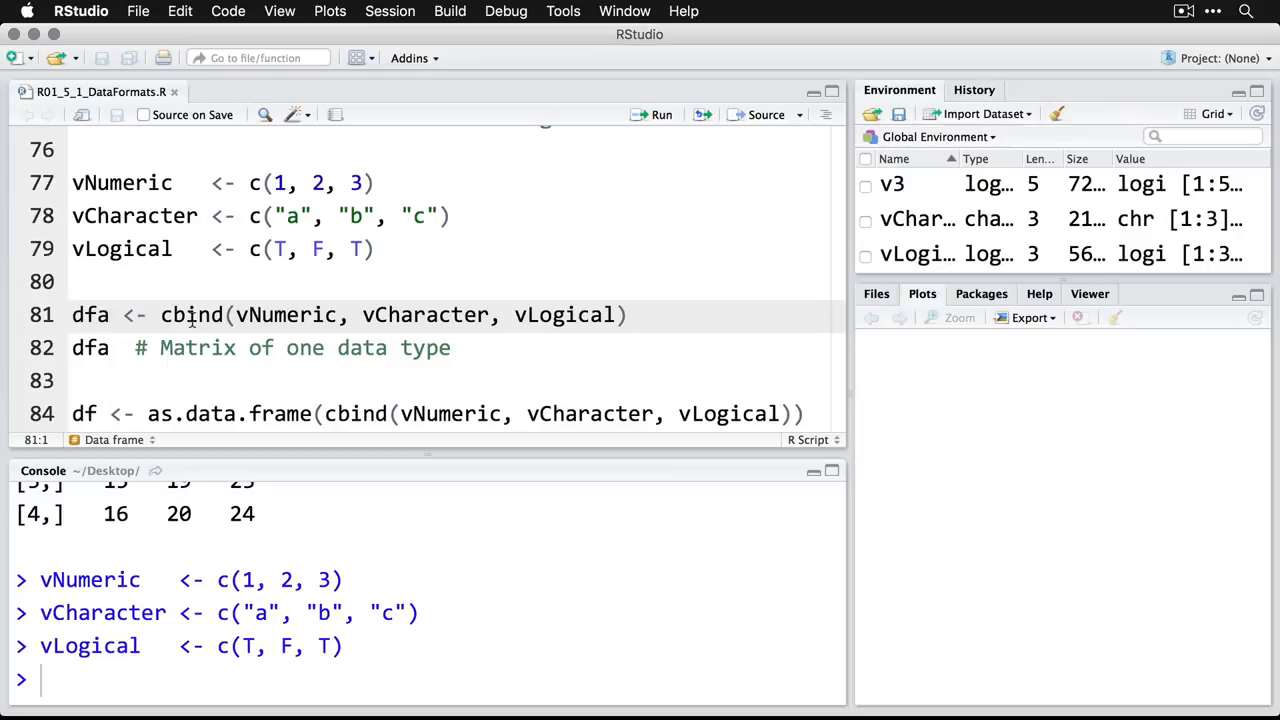
double_click(191, 315)
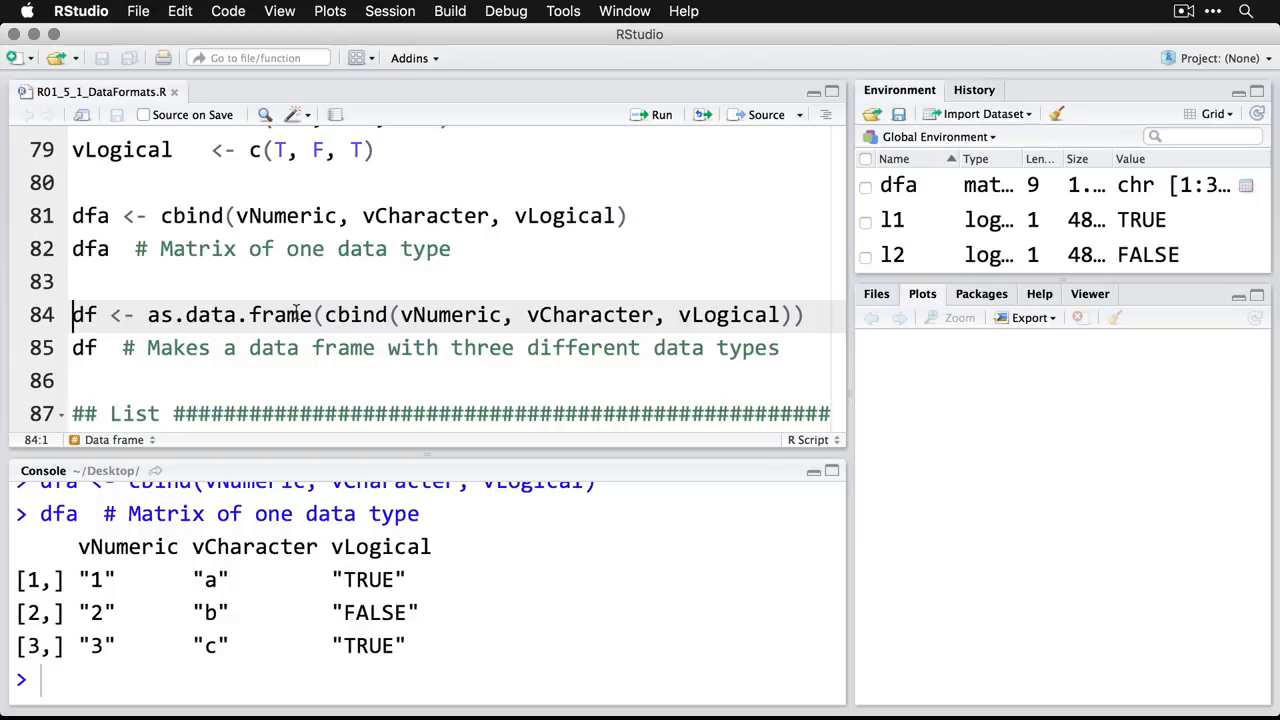
double_click(230, 315)
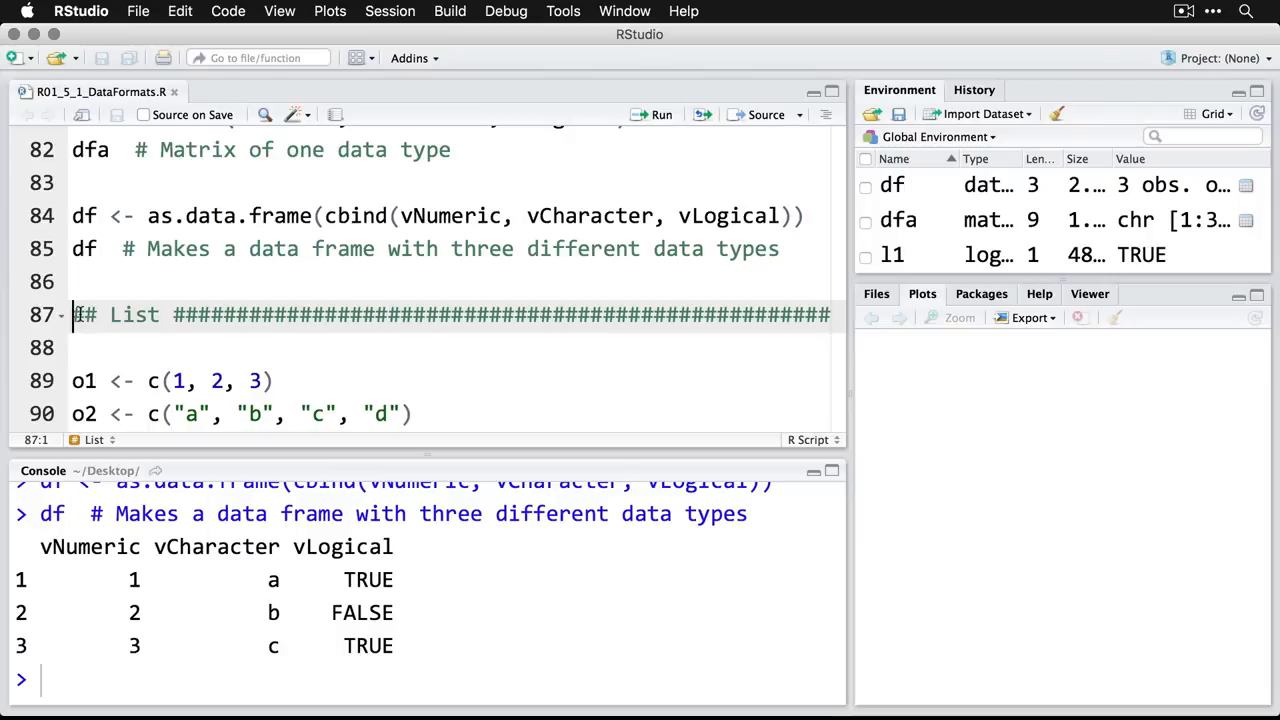
scroll("down", 3)
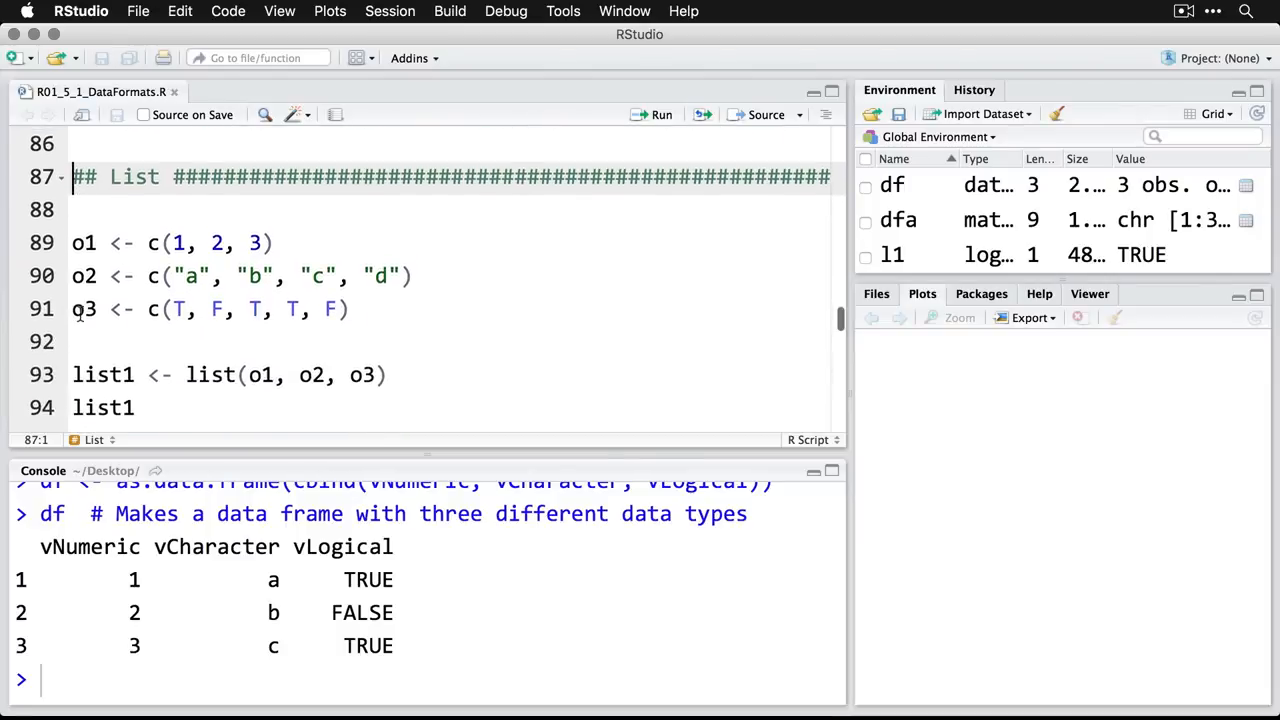
Run the o1–o3, list1 and list2 lines, printing list2 with list1 nested as fourth element
left_click(73, 242)
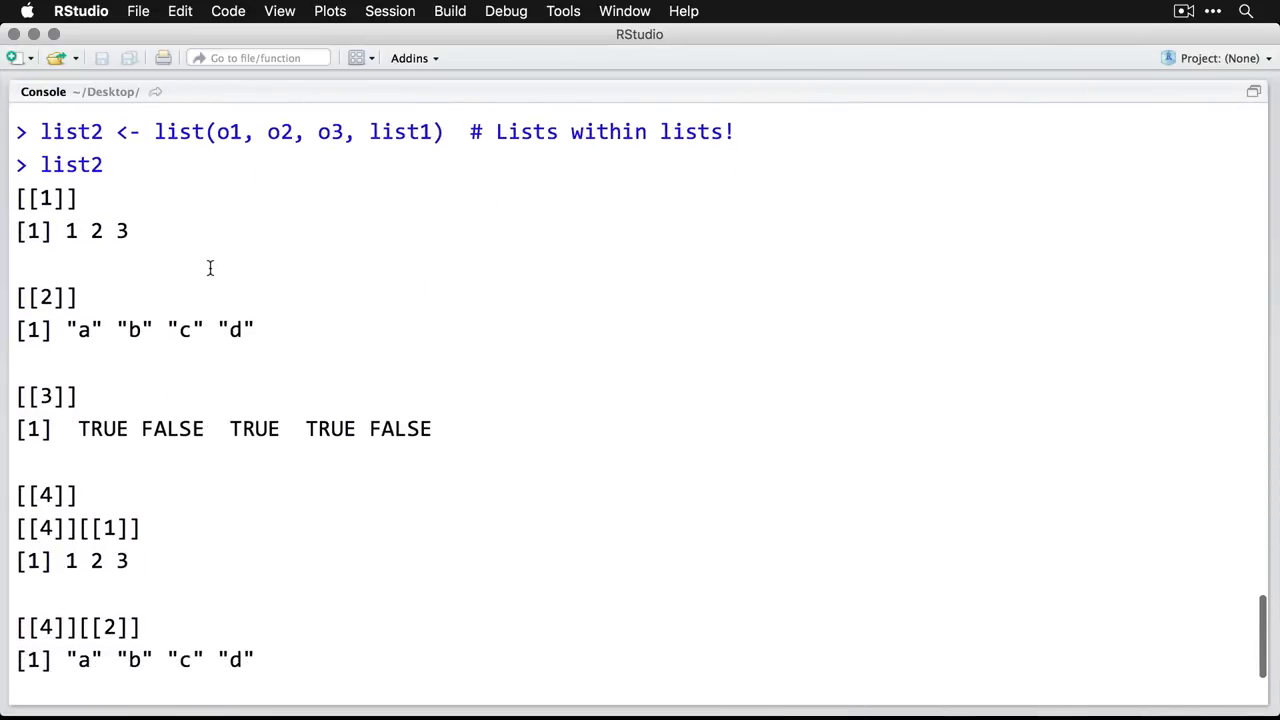
mouse_move(253, 312)
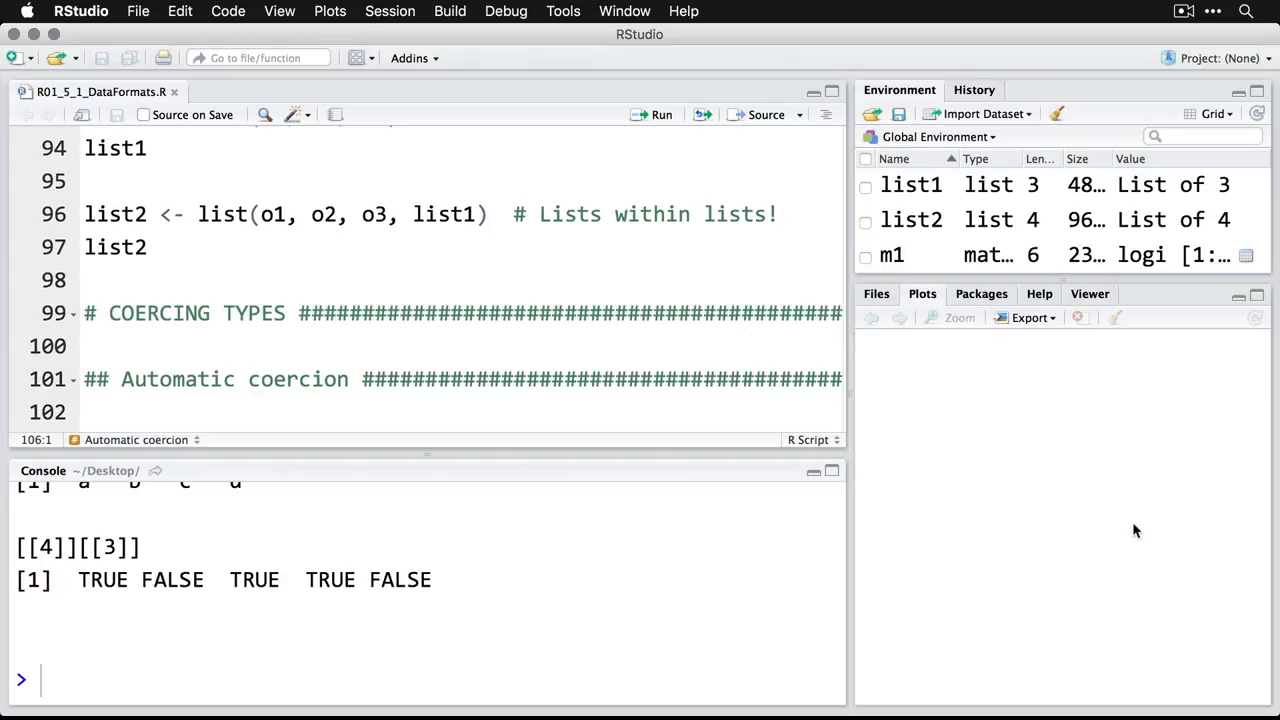
Run lines 105–106 so coerce1 prints "1", "b", "TRUE" with typeof character
scroll("down", 3)
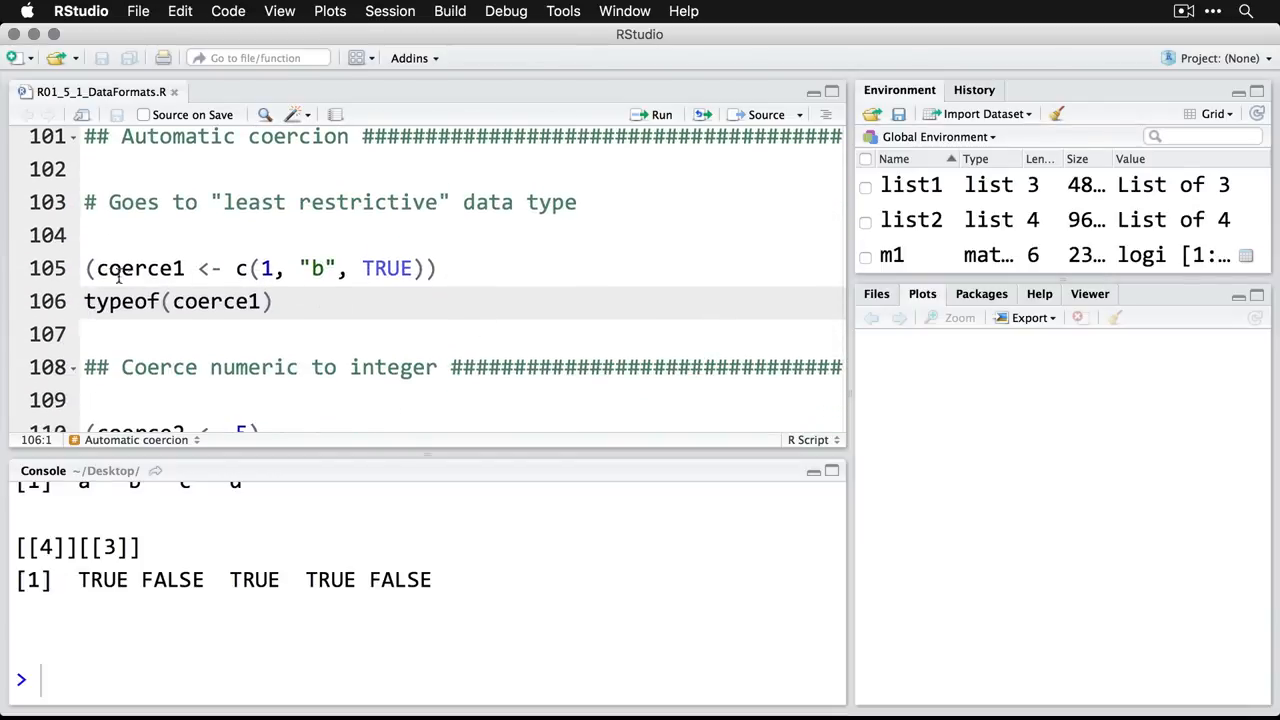
left_click(90, 268)
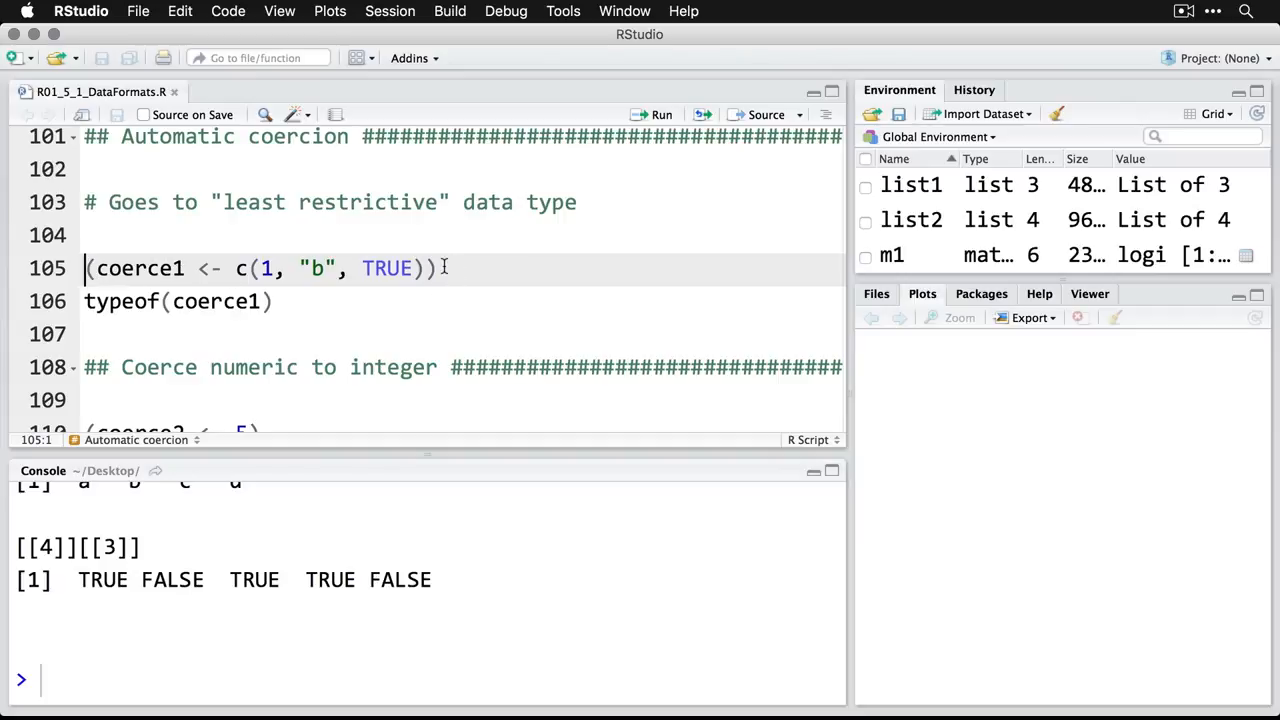
left_click(661, 114)
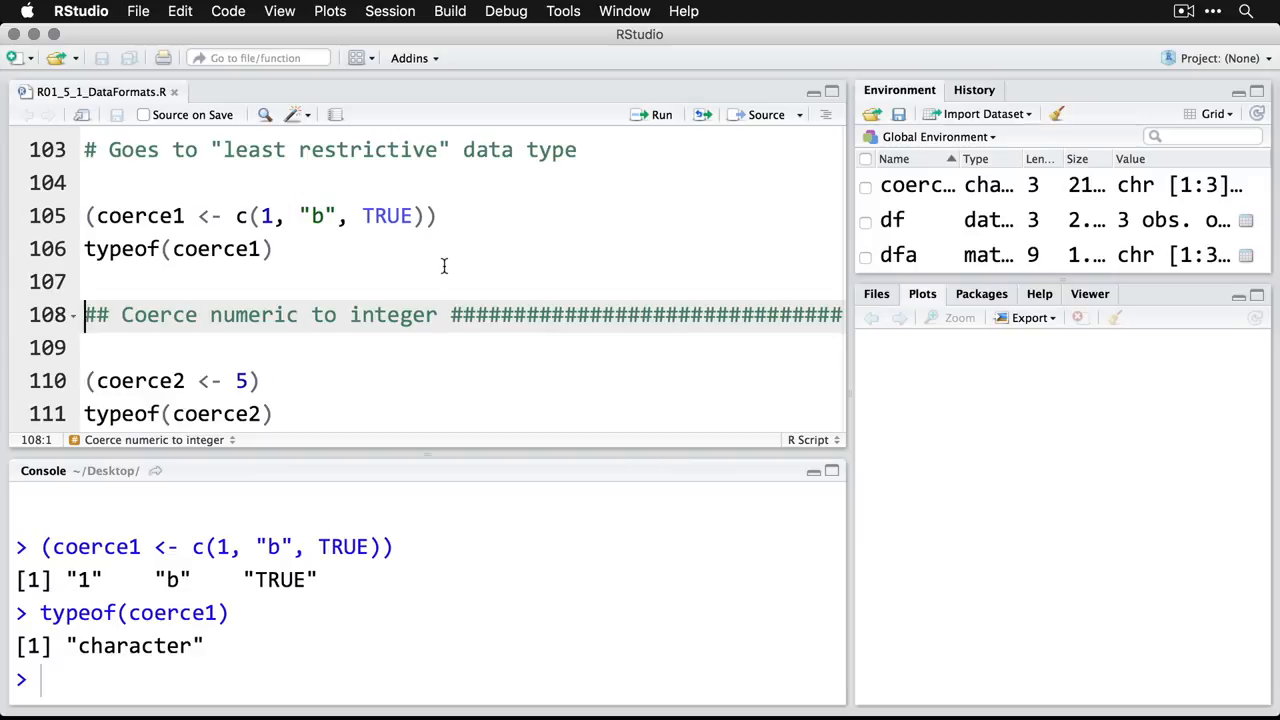
Run lines 110–114: coerce2 of 5 is double, coerce3 via as.integer(5) is integer
scroll("down", 3)
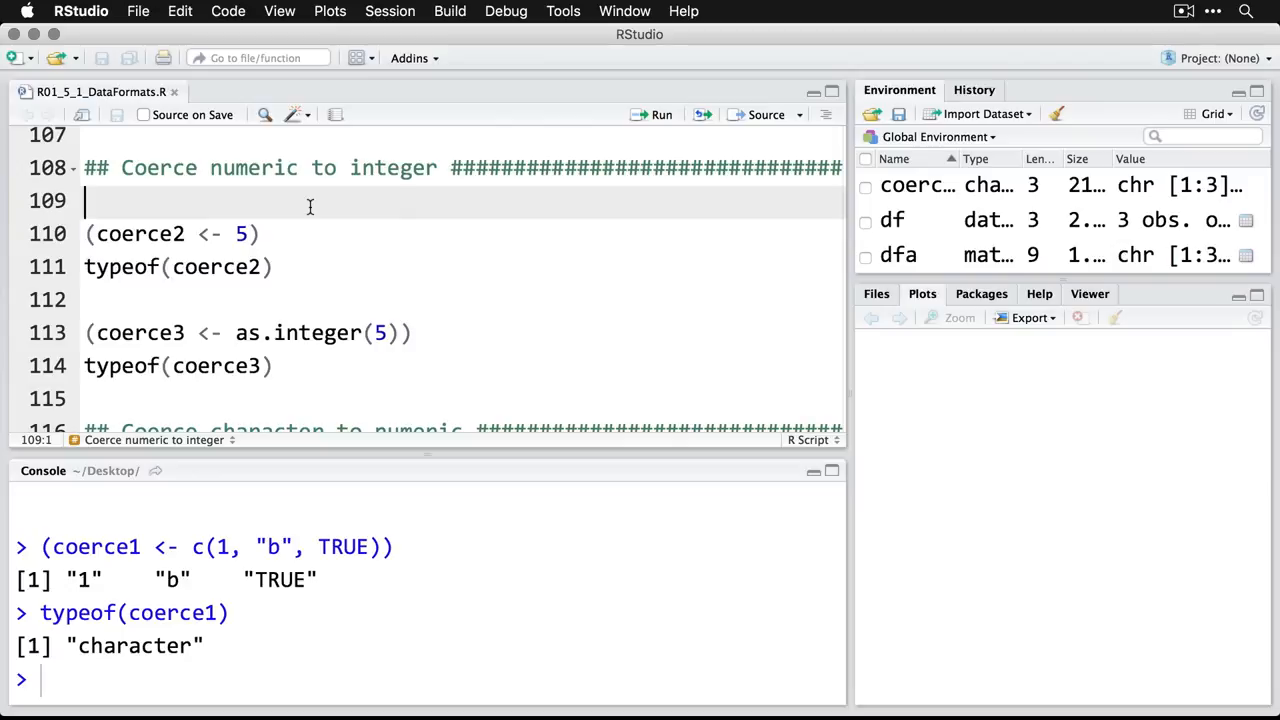
left_click(170, 233)
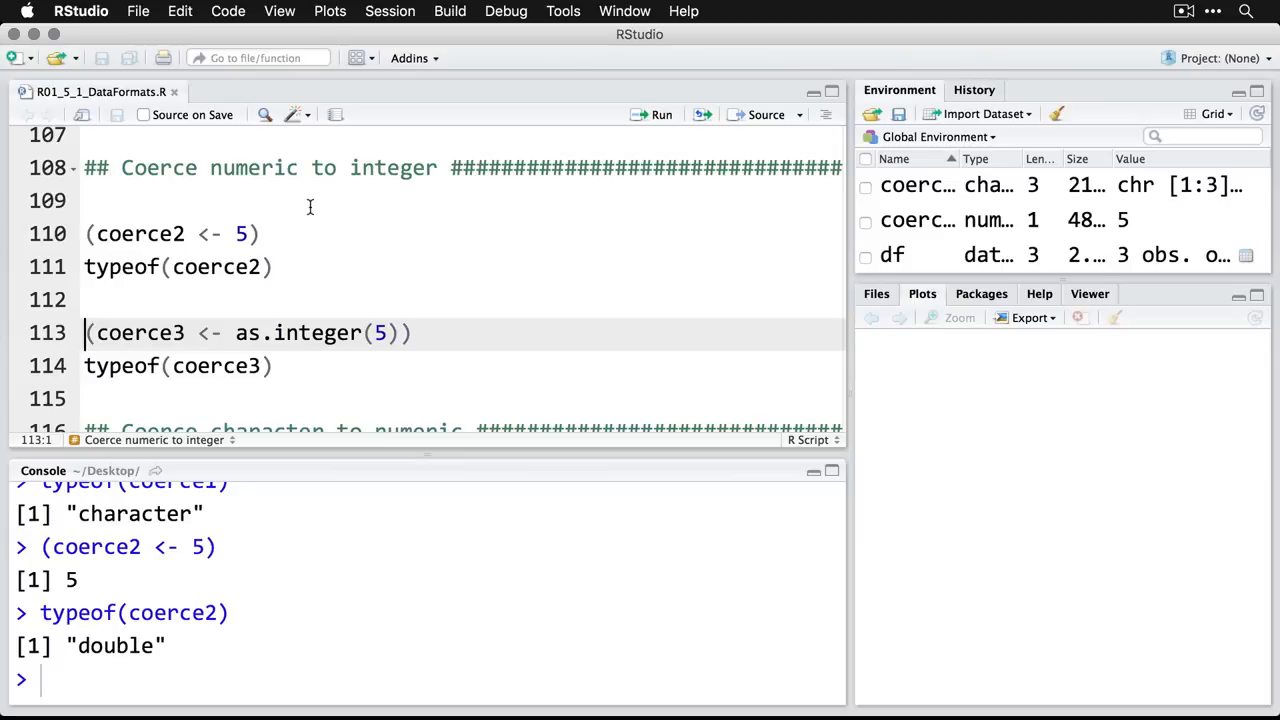
mouse_move(336, 281)
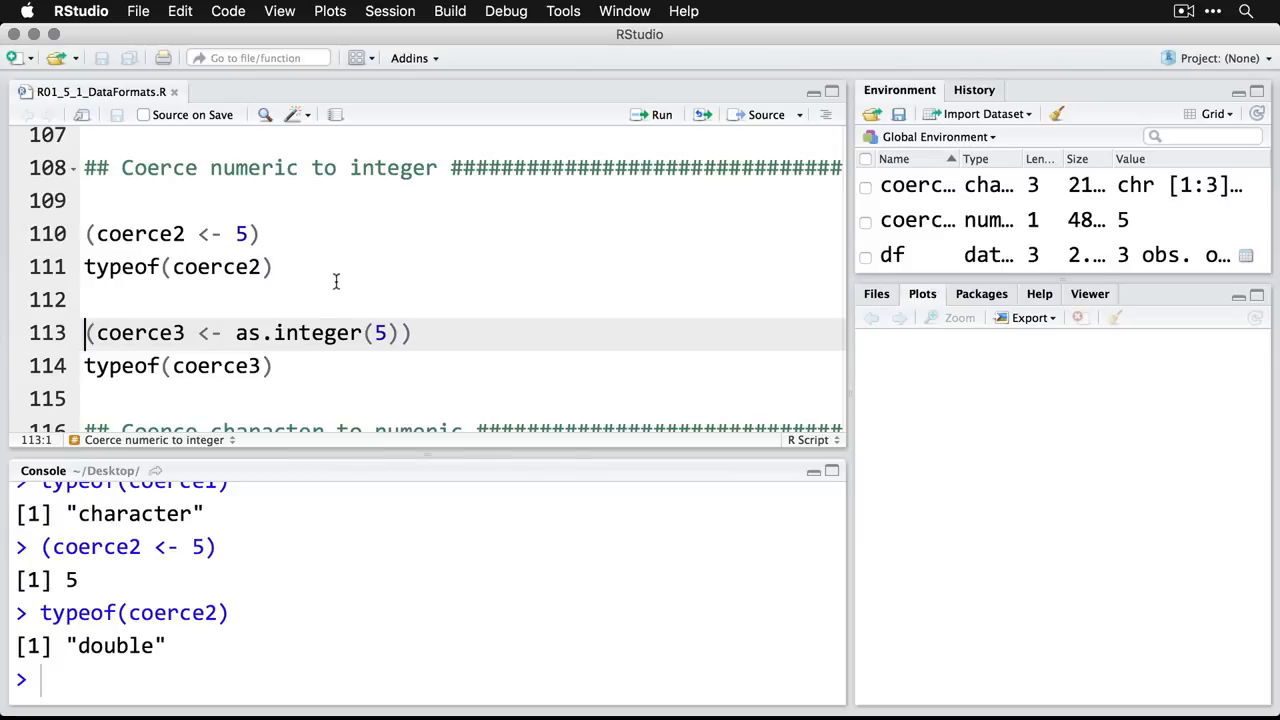
double_click(297, 332)
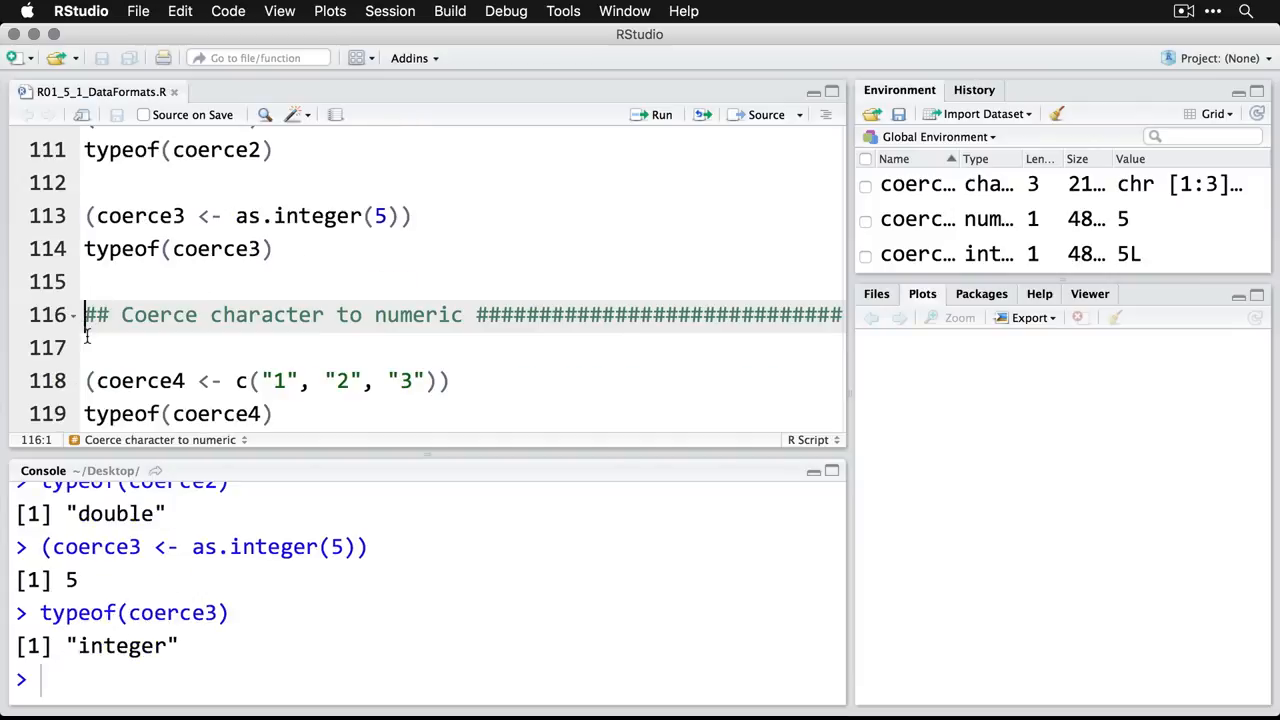
Run lines 118–122: coerce4 stays character, coerce5 via as.numeric prints 1 2 3 as double
scroll("down", 3)
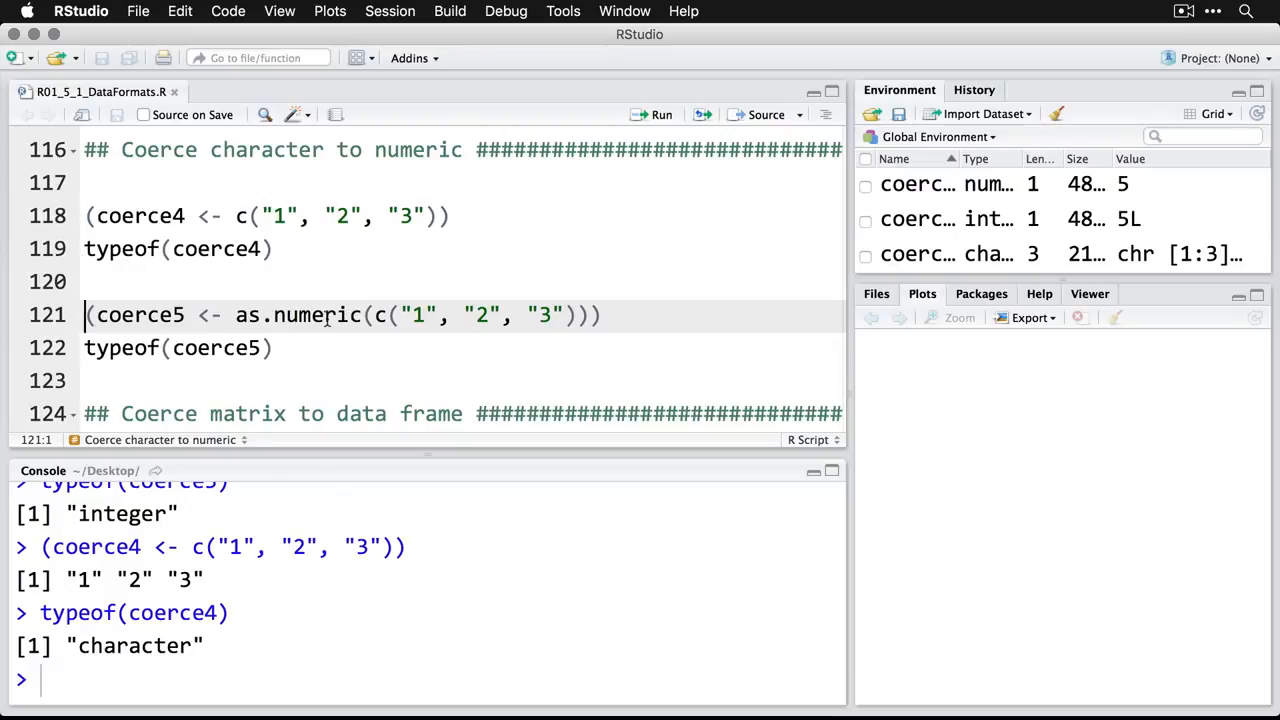
double_click(297, 315)
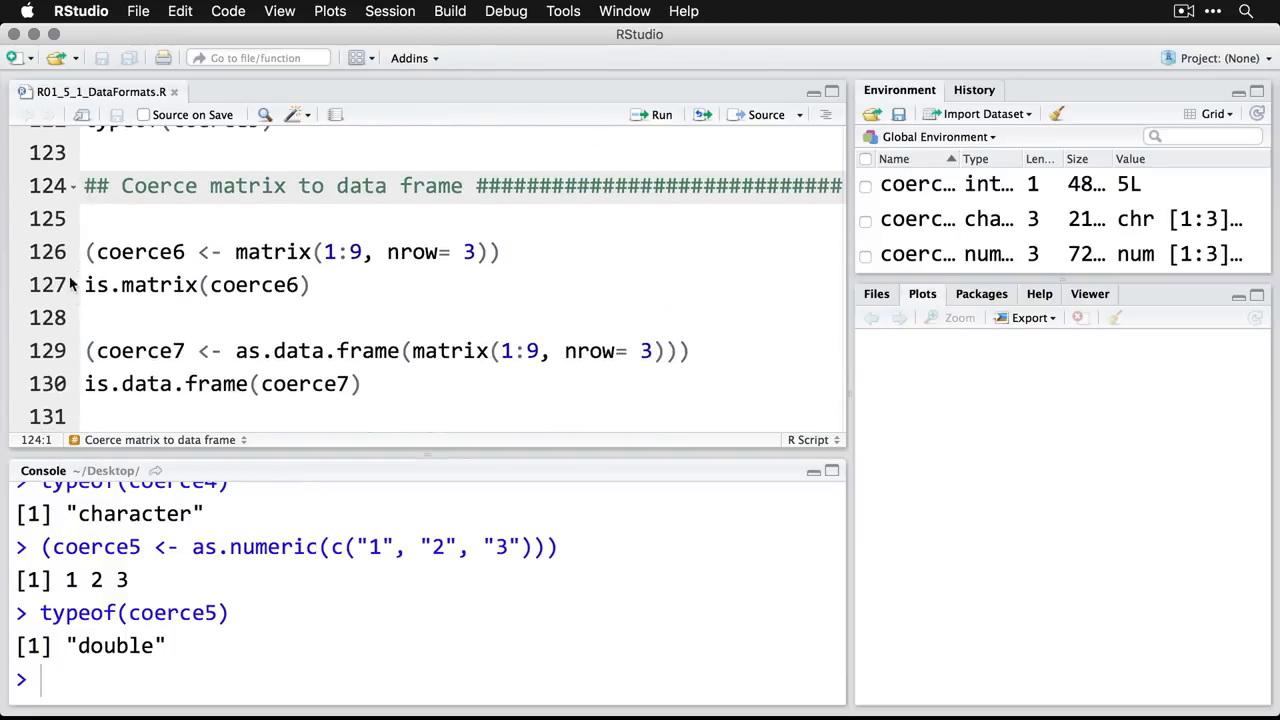
Run lines 126-127 to build coerce6 as a 3-by-3 matrix and confirm is.matrix returns TRUE
left_click(90, 251)
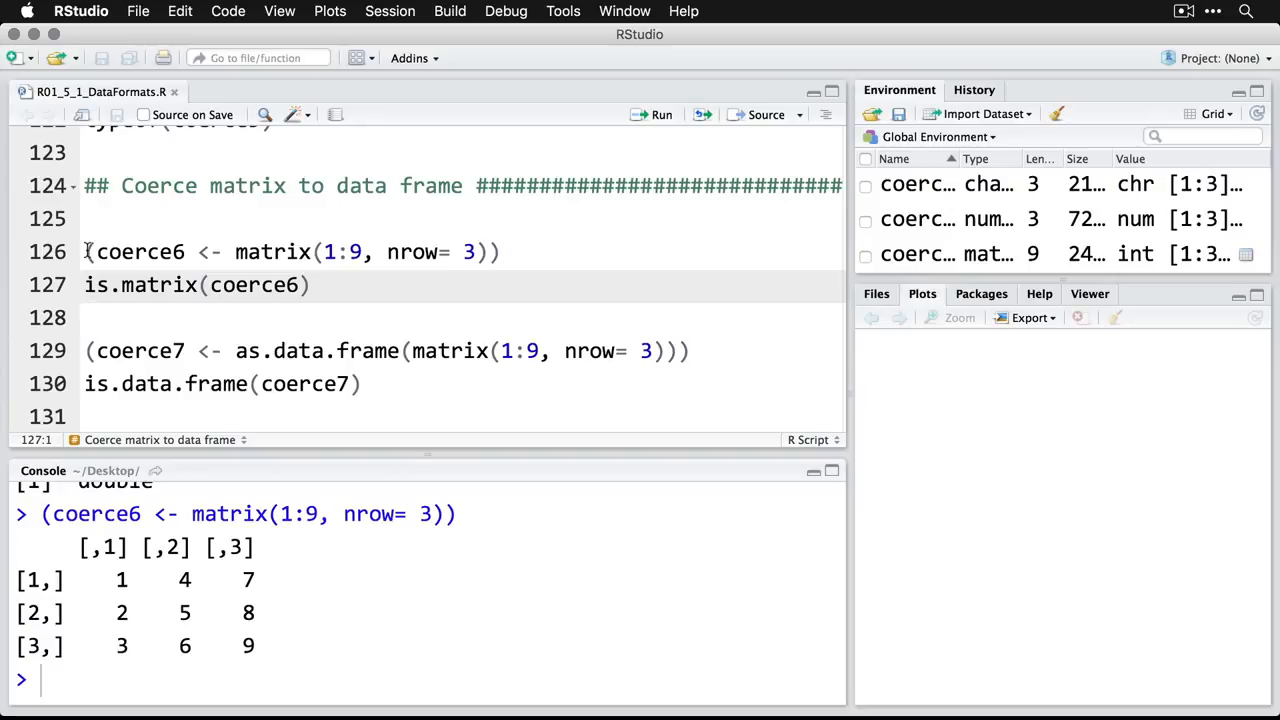
left_click(661, 114)
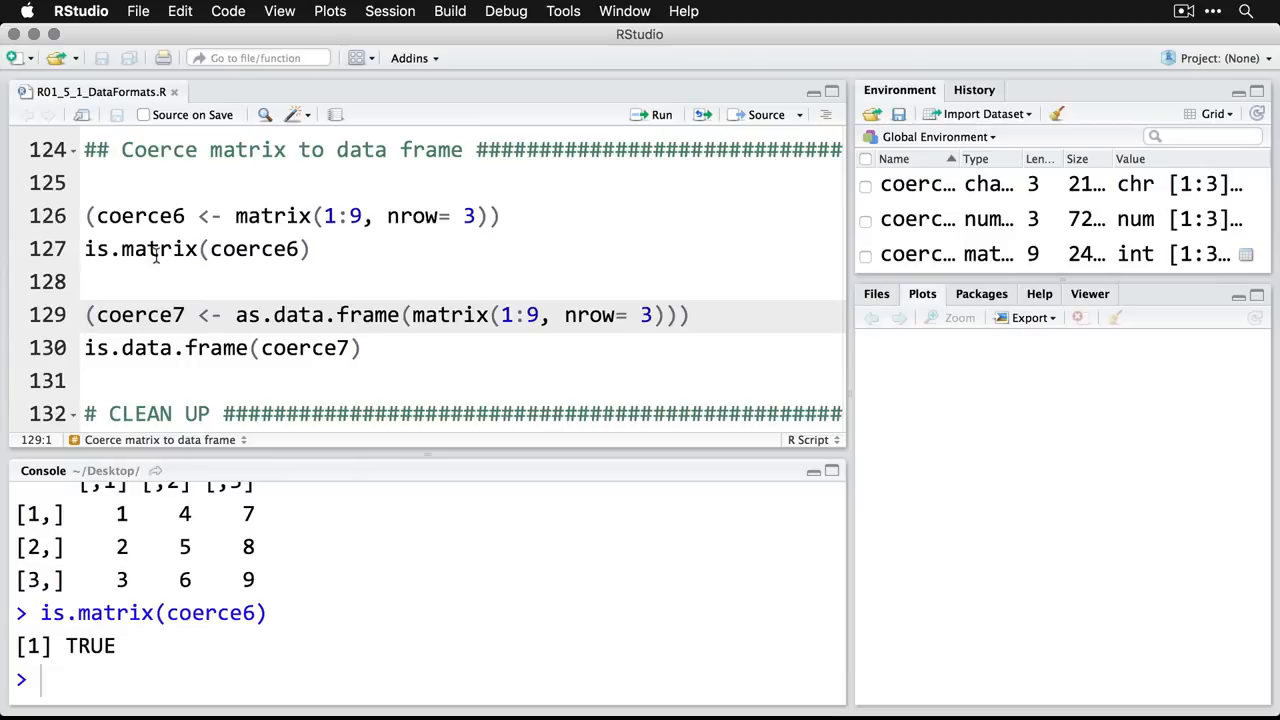
double_click(318, 315)
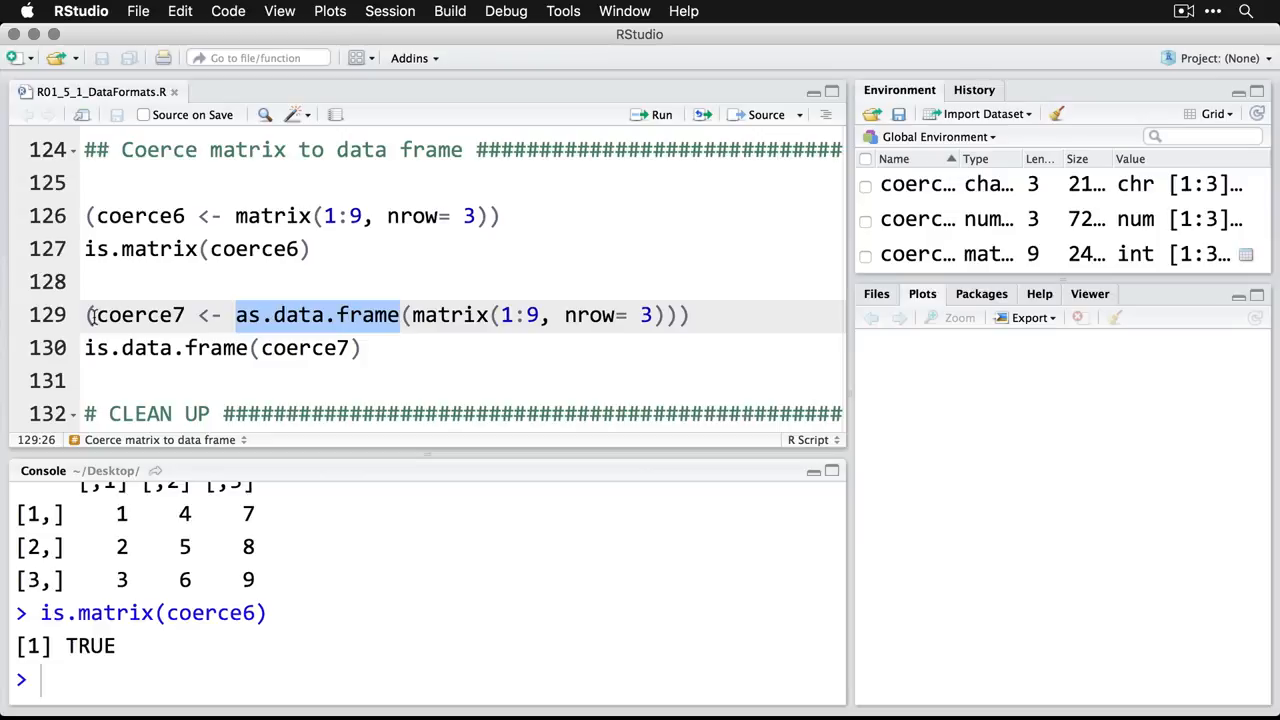
left_click(90, 315)
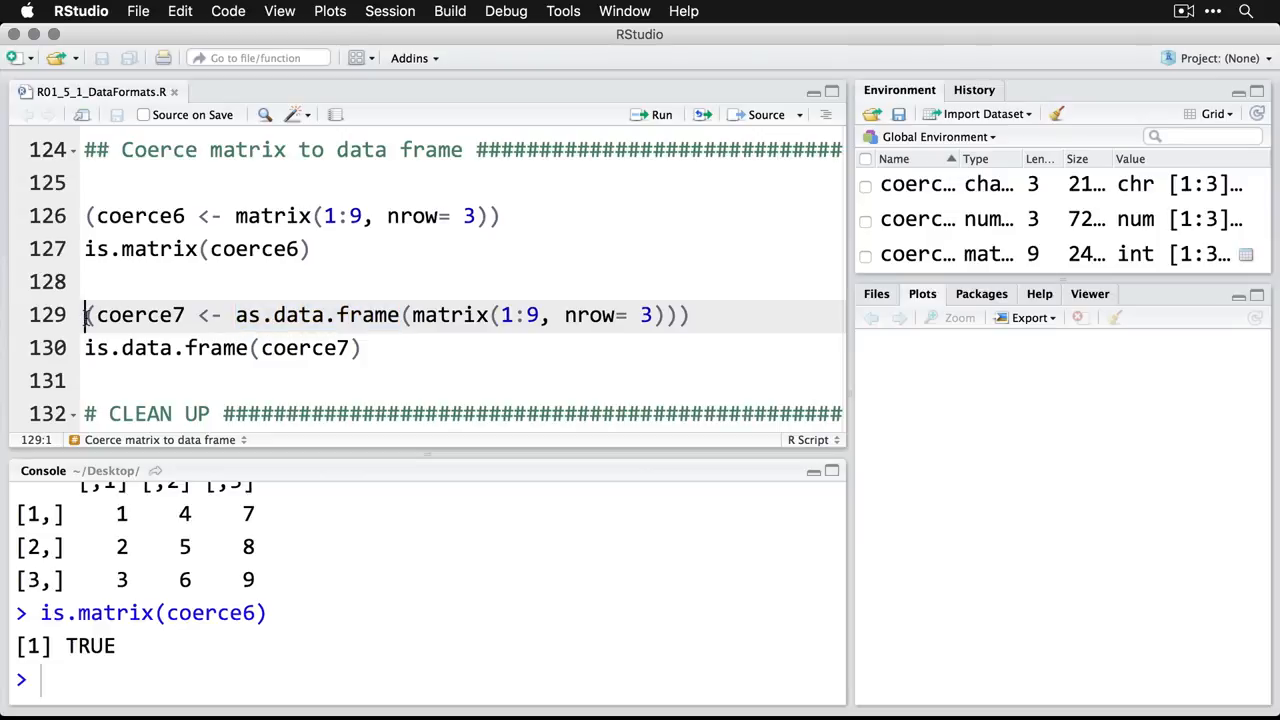